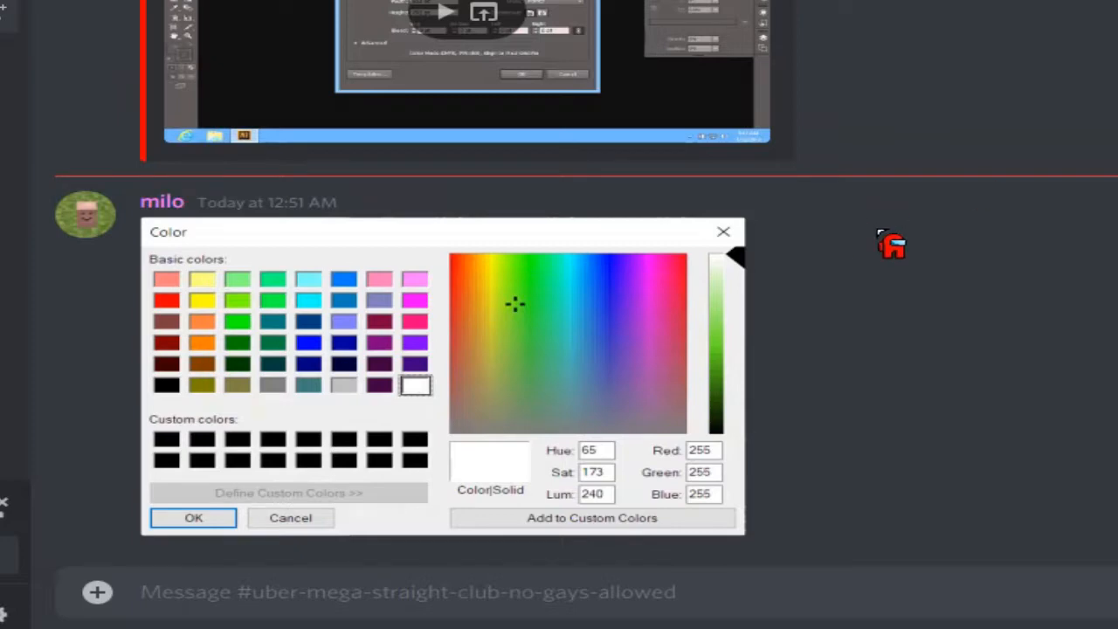
{"action": "mouse_move", "coordinate": [1087, 236]}
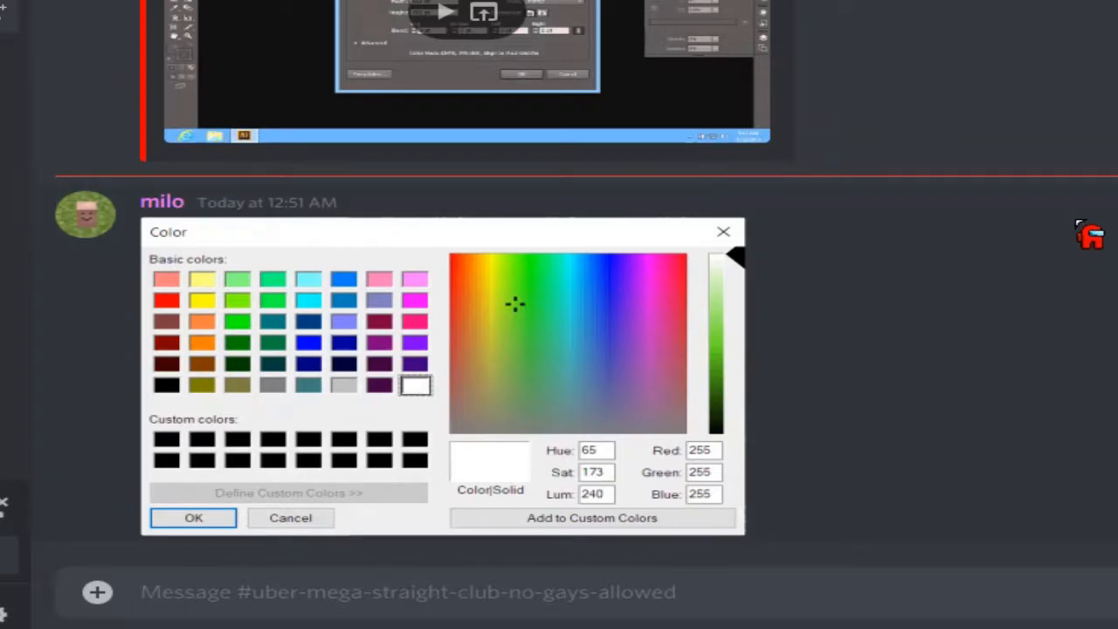